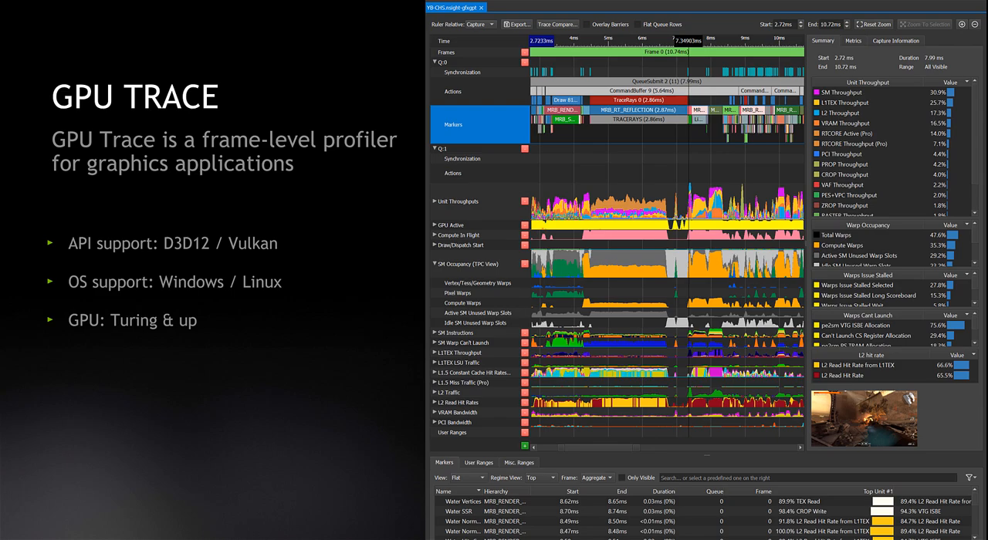
Step: Advance the slideshow to slide 5, 'How GPU Trace Works'
key(Right)
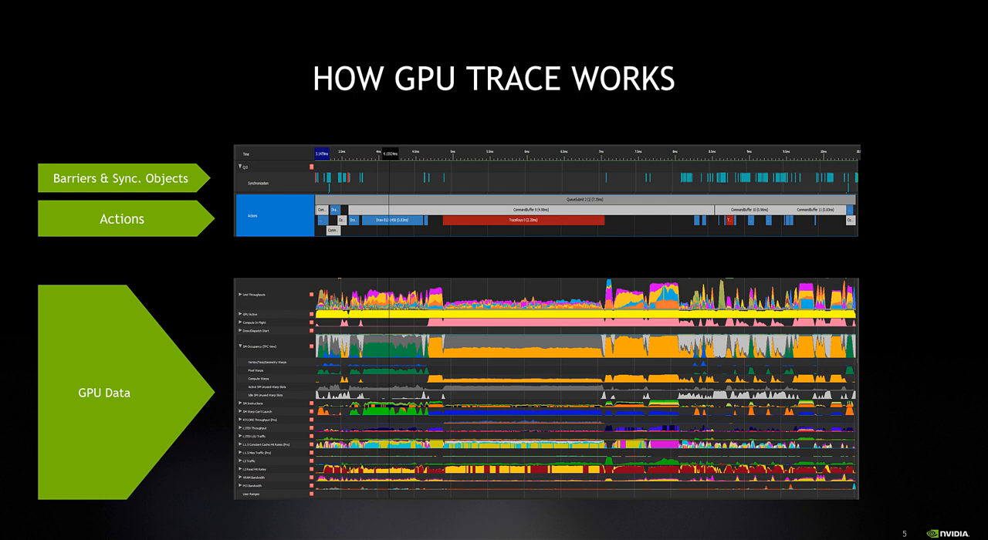
click(122, 261)
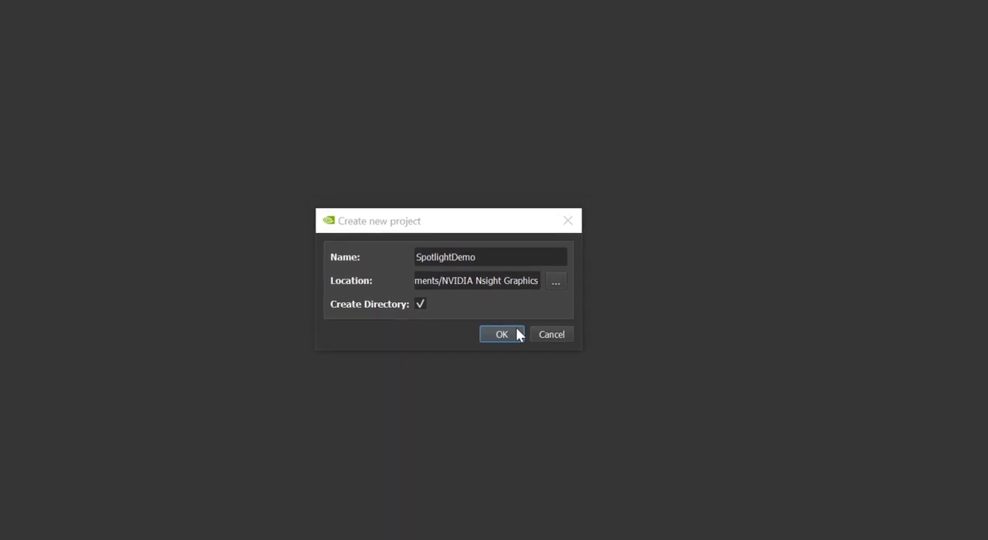
Step: Confirm creation of the SpotlightDemo project
click(501, 334)
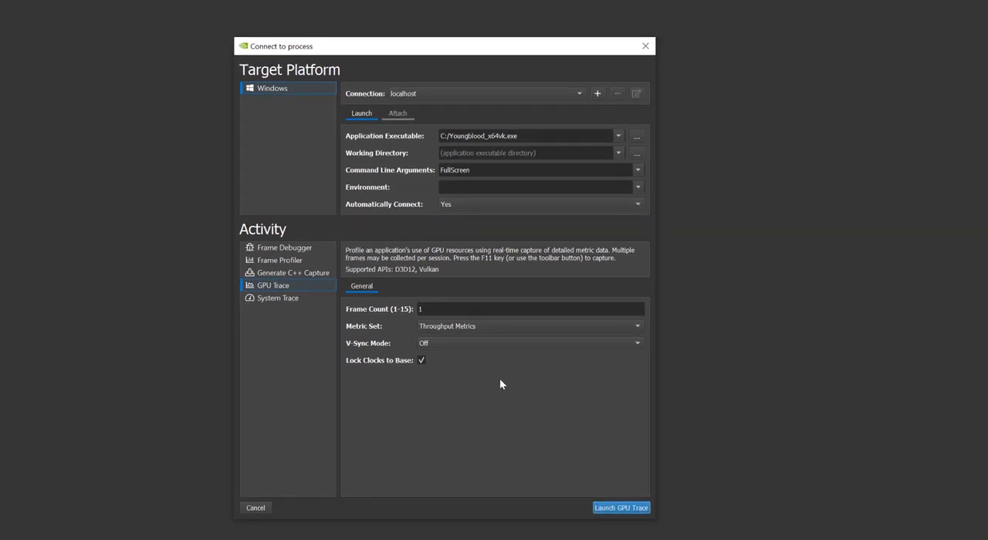
mouse_move(327, 293)
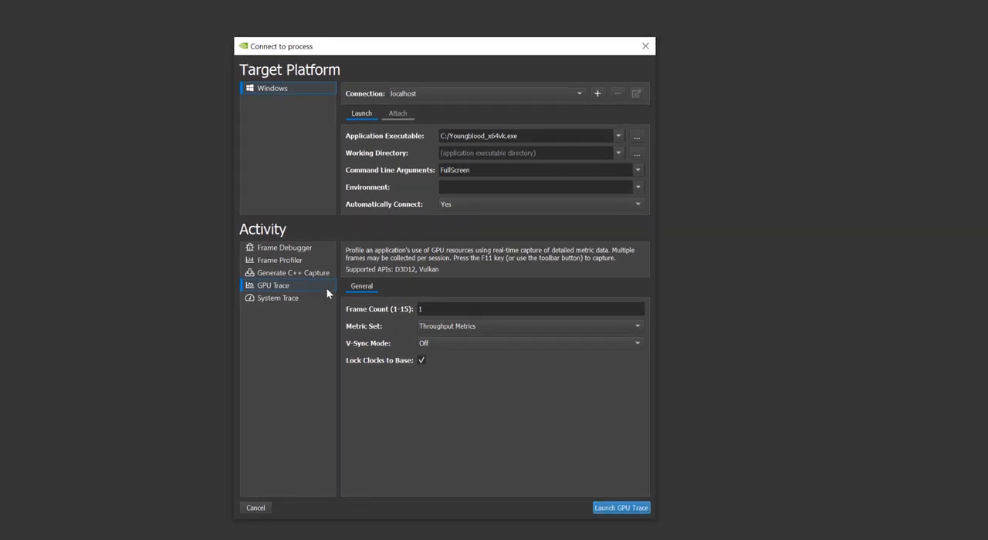
mouse_move(494, 170)
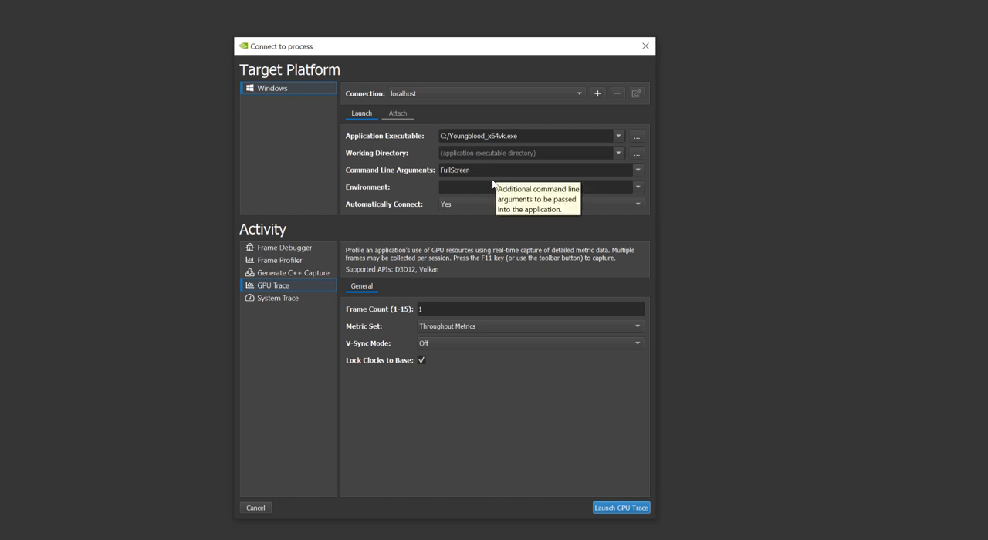
mouse_move(492, 186)
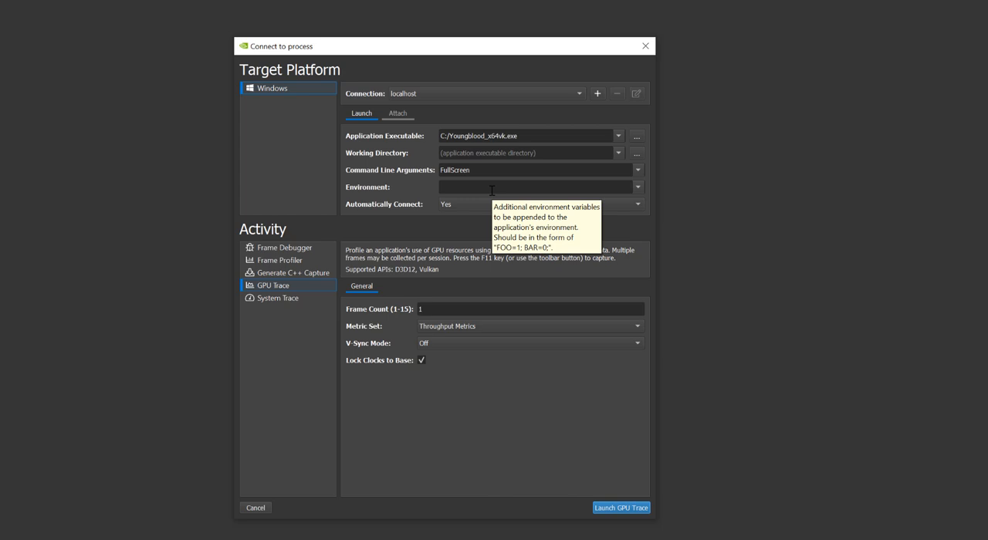
mouse_move(493, 337)
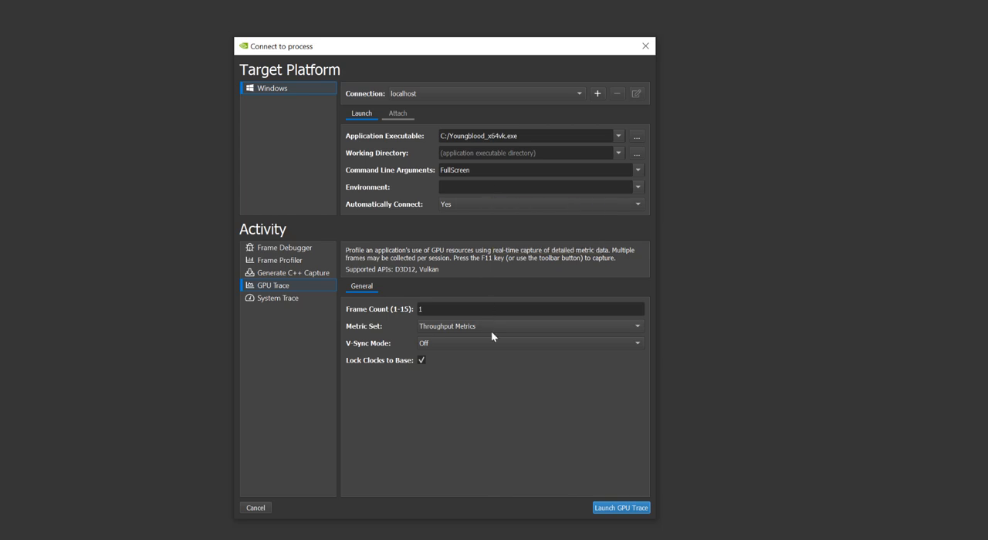
mouse_move(455, 403)
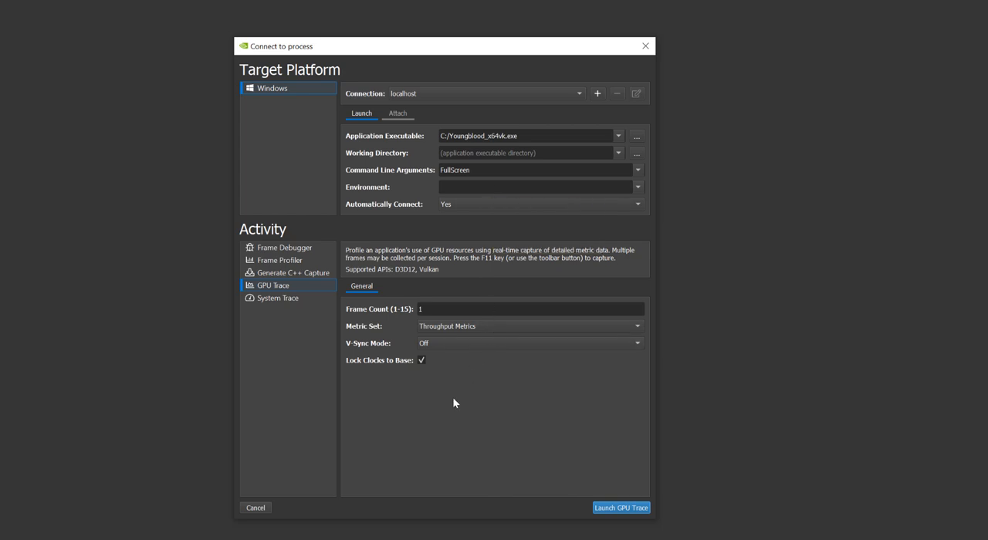
mouse_move(452, 342)
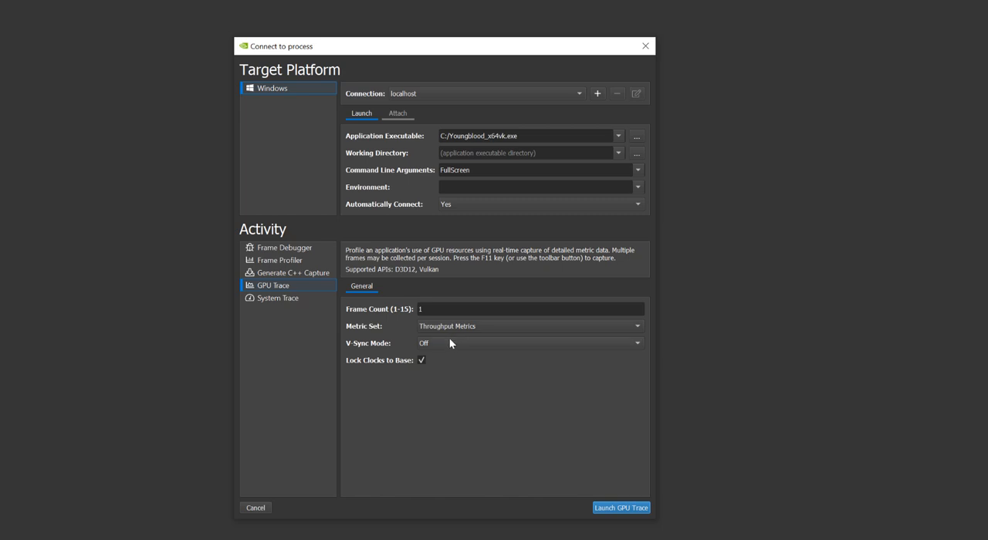
mouse_move(451, 343)
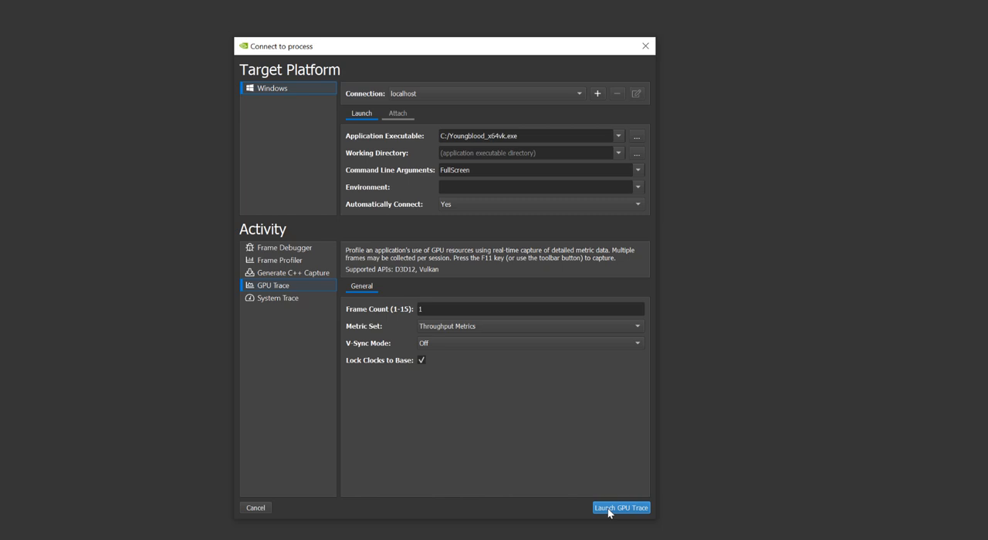
Step: Launch Youngblood_x64vk.exe under GPU Trace and generate a trace capture
click(621, 507)
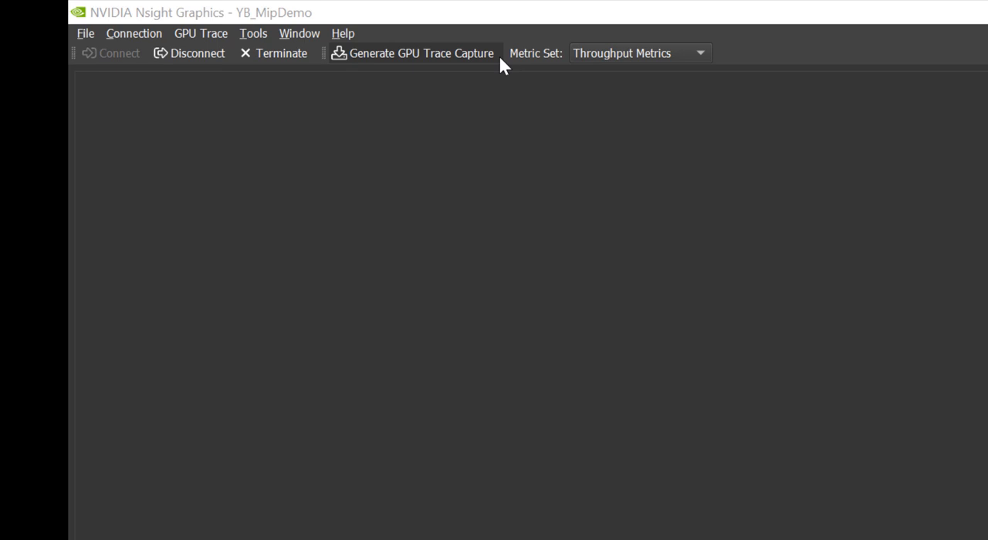
click(413, 53)
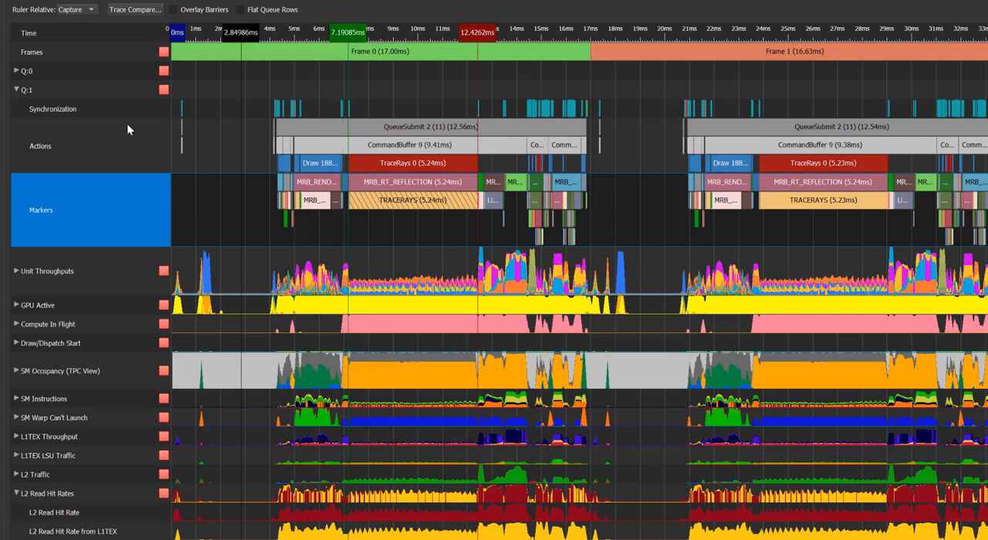
Step: Show all metrics for the frame 0 TRACERAYS marker filtered to 'l2', then select a frame 1 marker
click(173, 10)
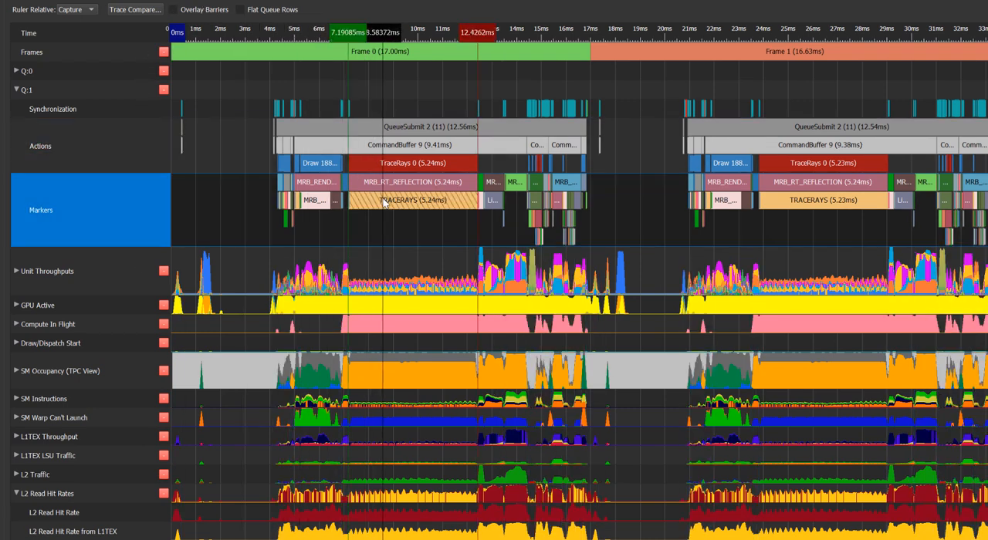
mouse_move(413, 200)
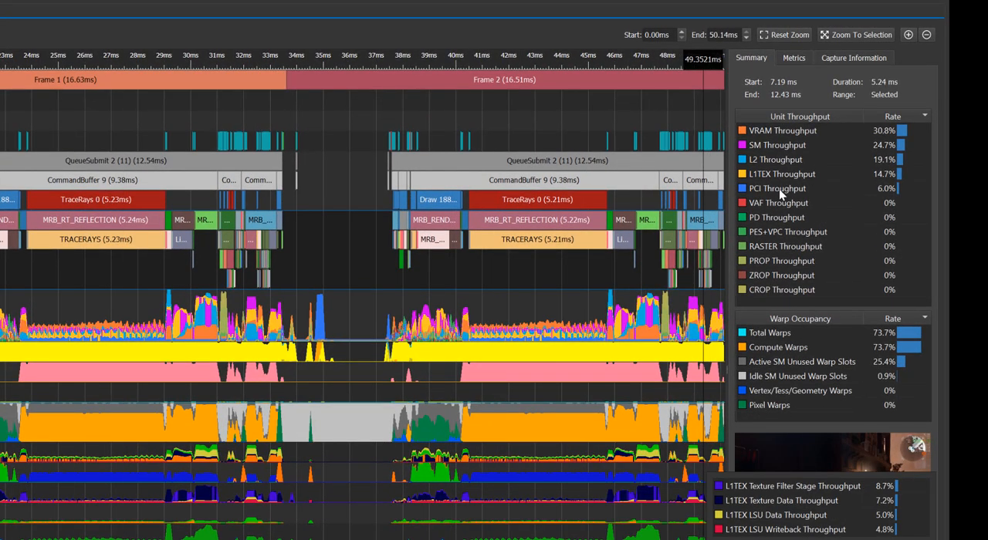
click(793, 57)
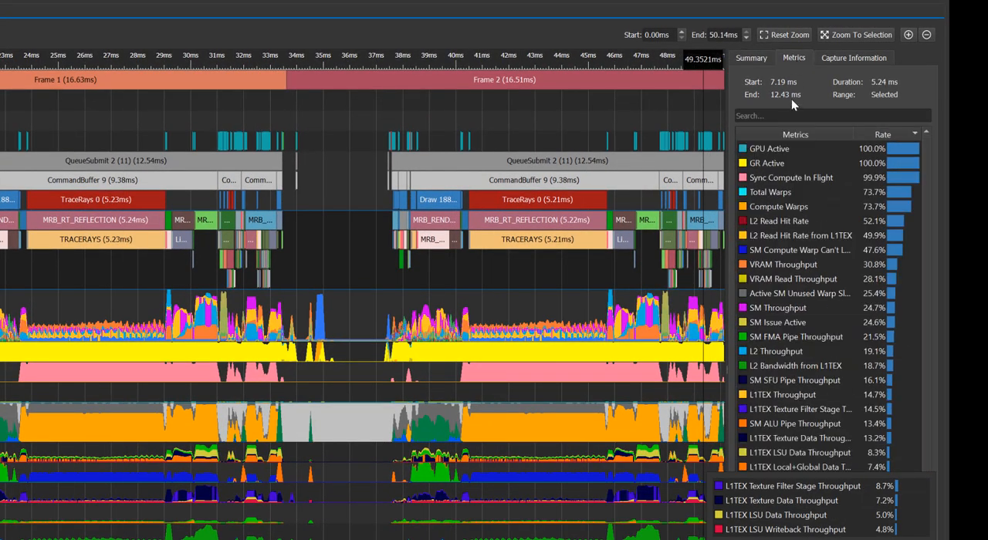
click(832, 115)
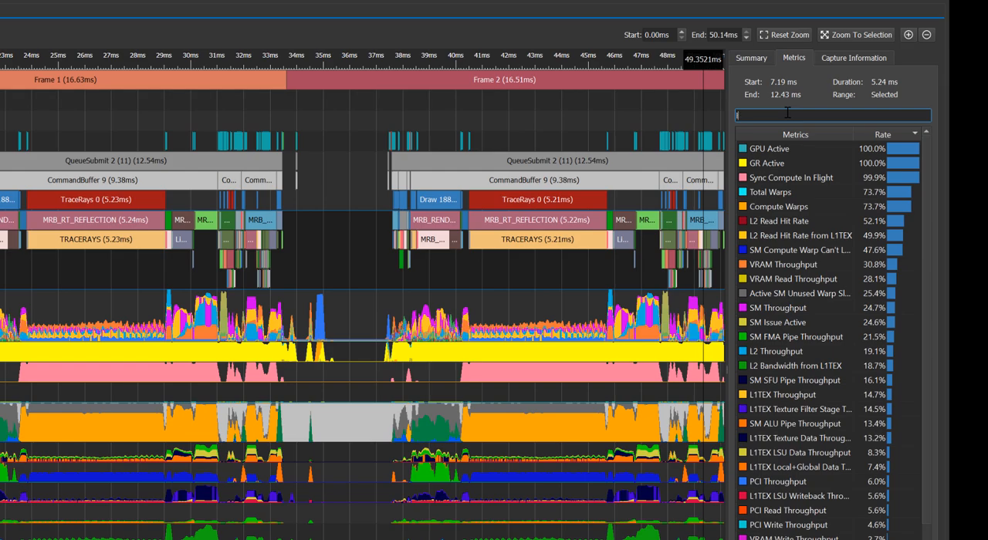
text(l2)
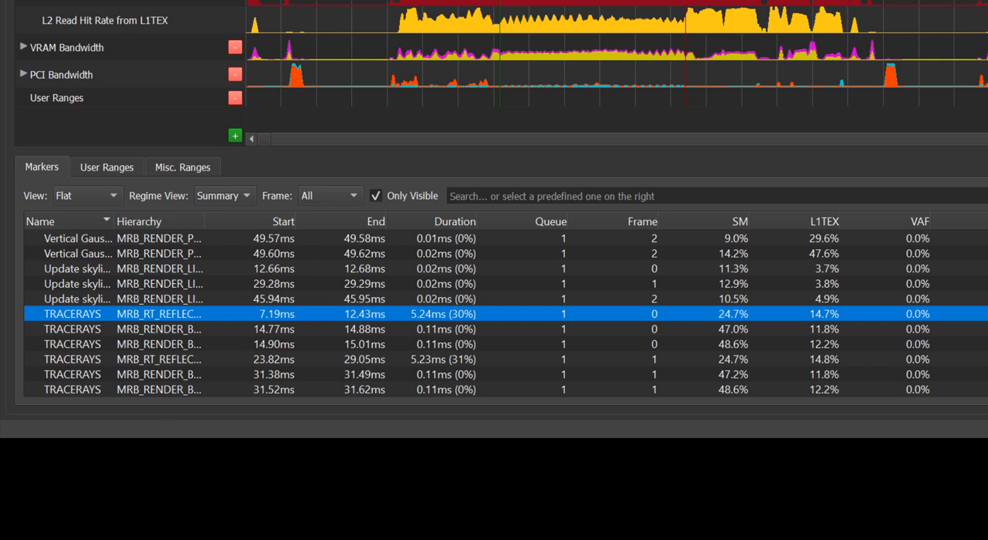
mouse_move(237, 311)
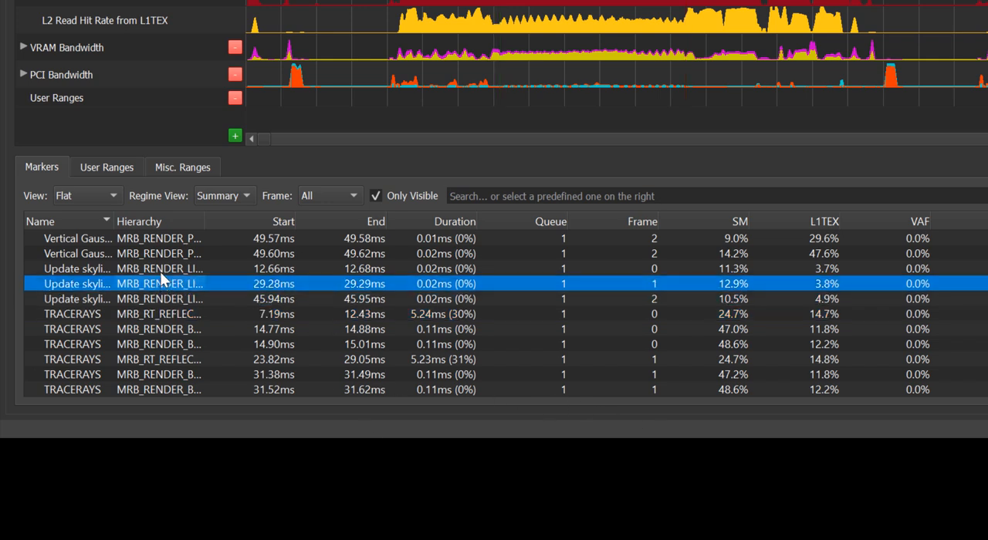
click(154, 389)
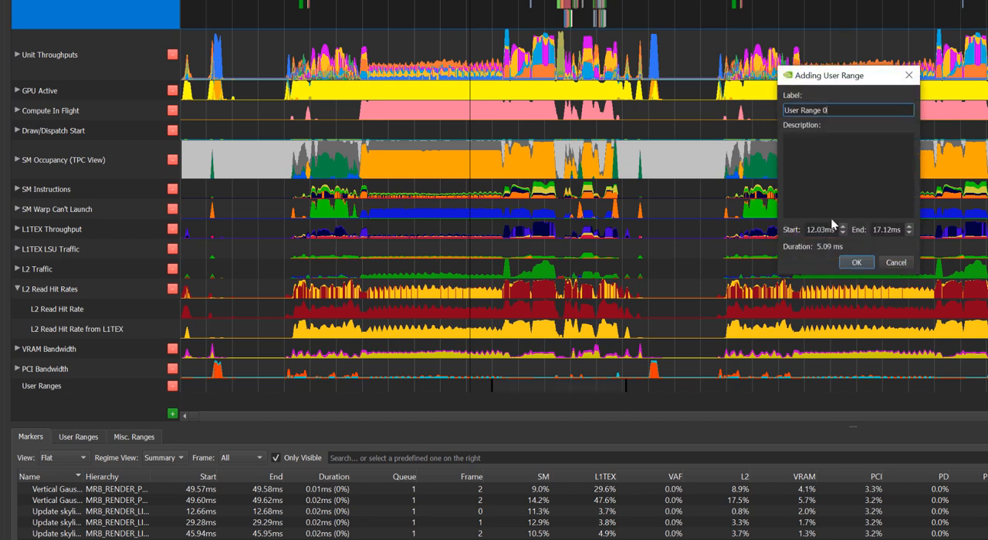
Step: Add the user range with the description 'Hey Roger, Please take a look here'
click(847, 170)
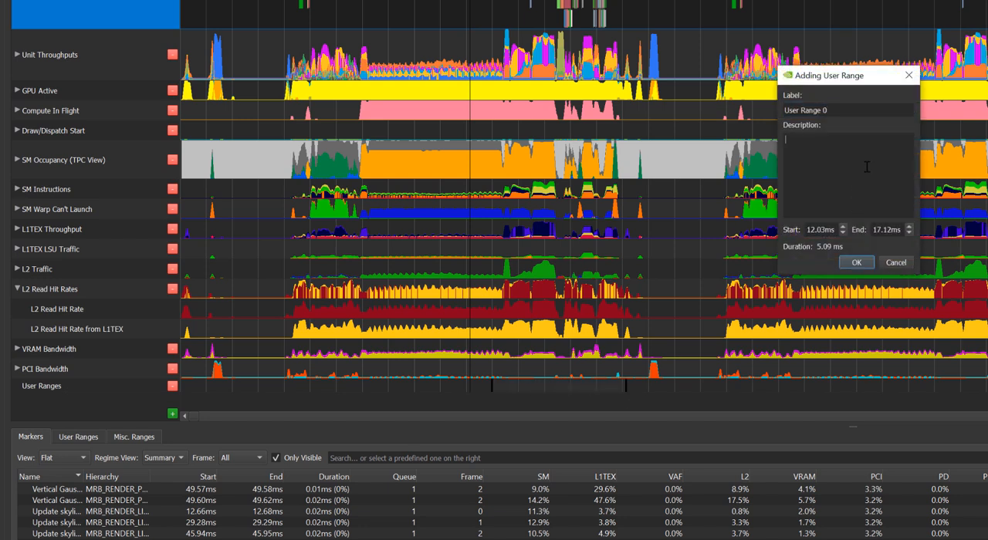
text(Hey Roger, Please take a look here)
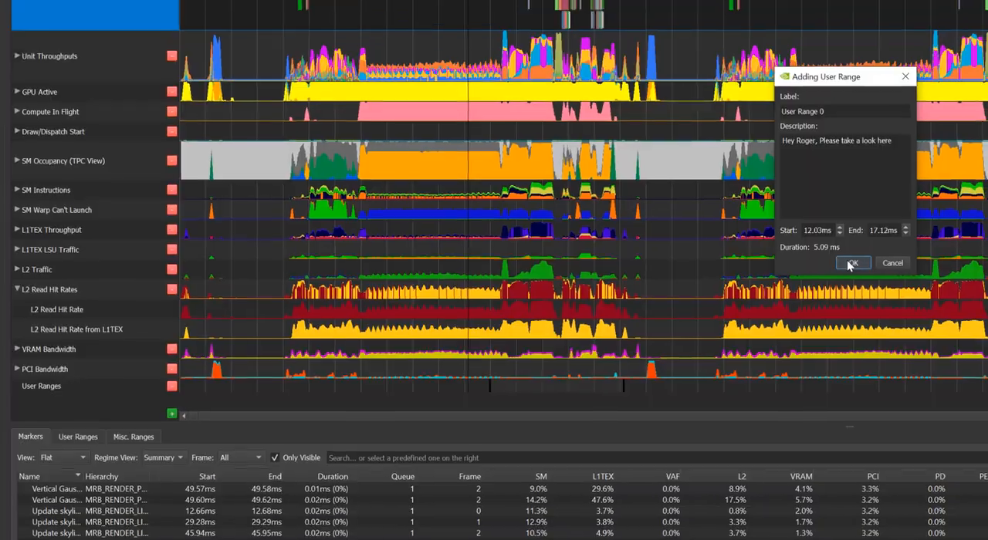
click(852, 263)
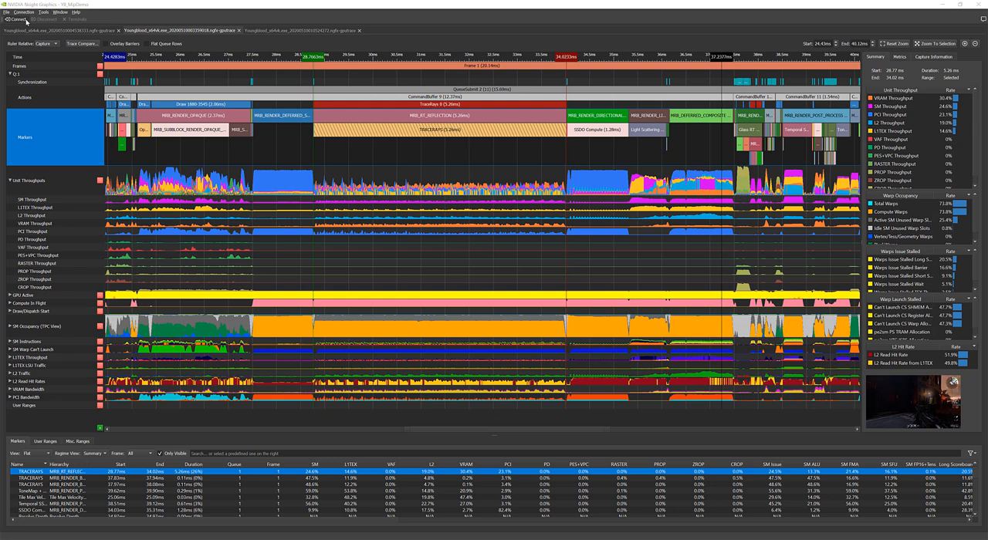
click(15, 19)
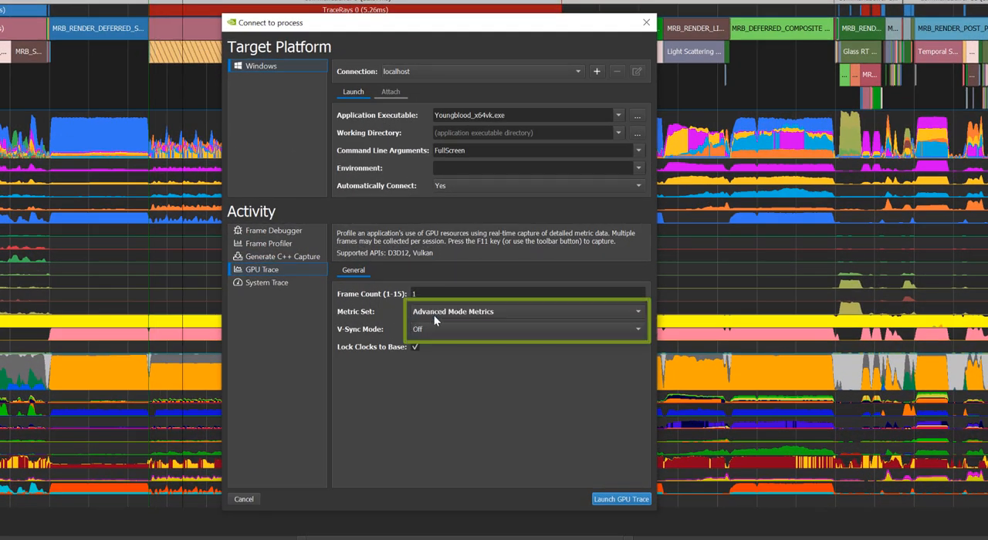
mouse_move(435, 321)
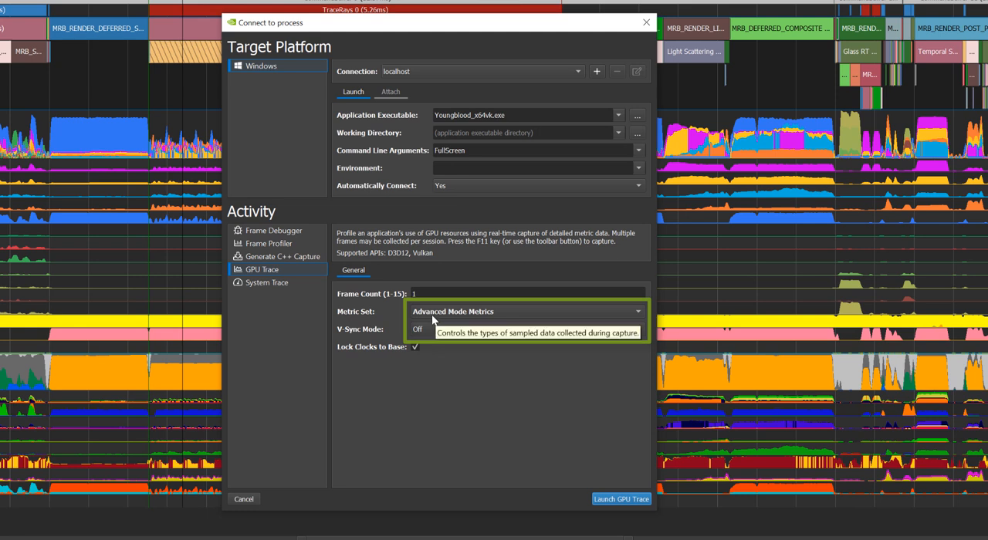
mouse_move(356, 320)
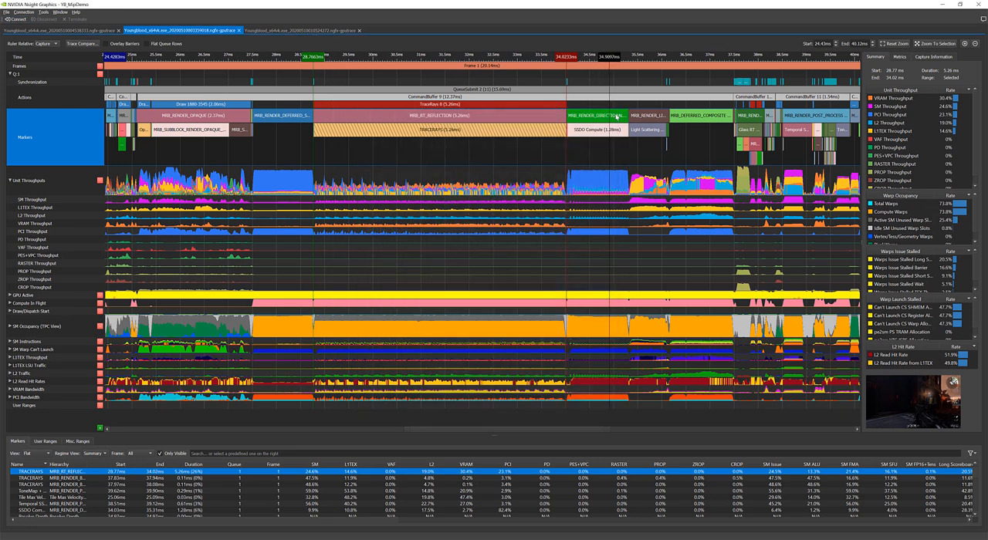
mouse_move(615, 116)
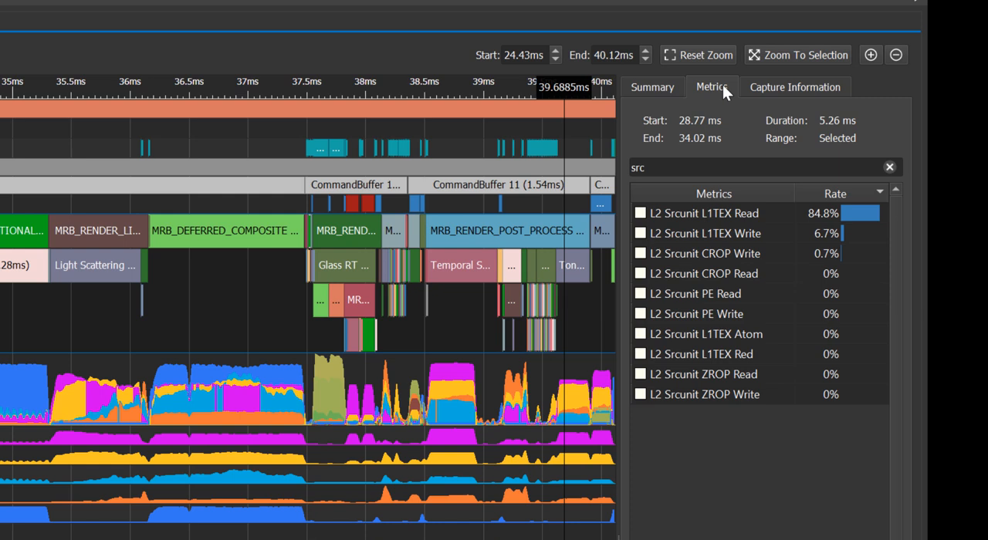
Step: Change the Metrics search text to 'hit'
text(hit)
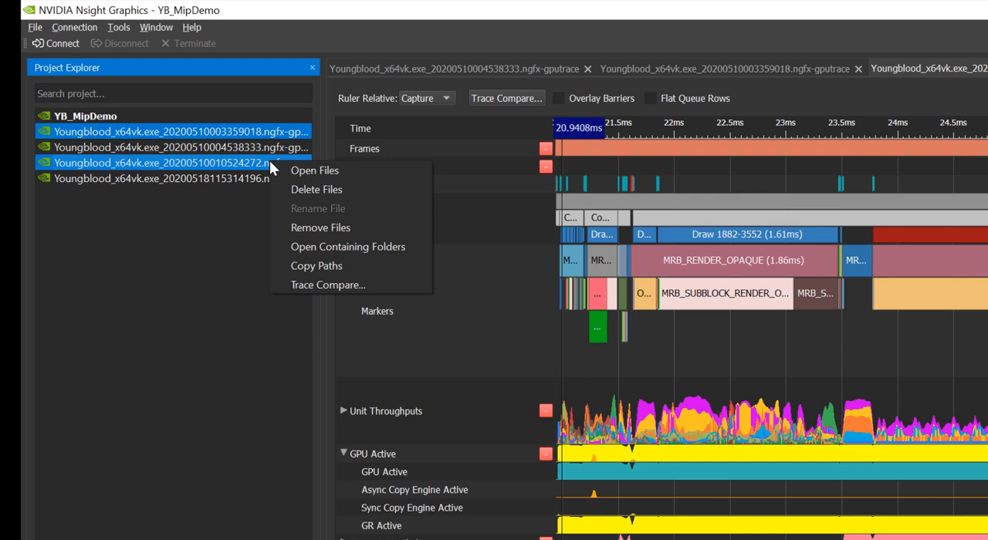
mouse_move(316, 265)
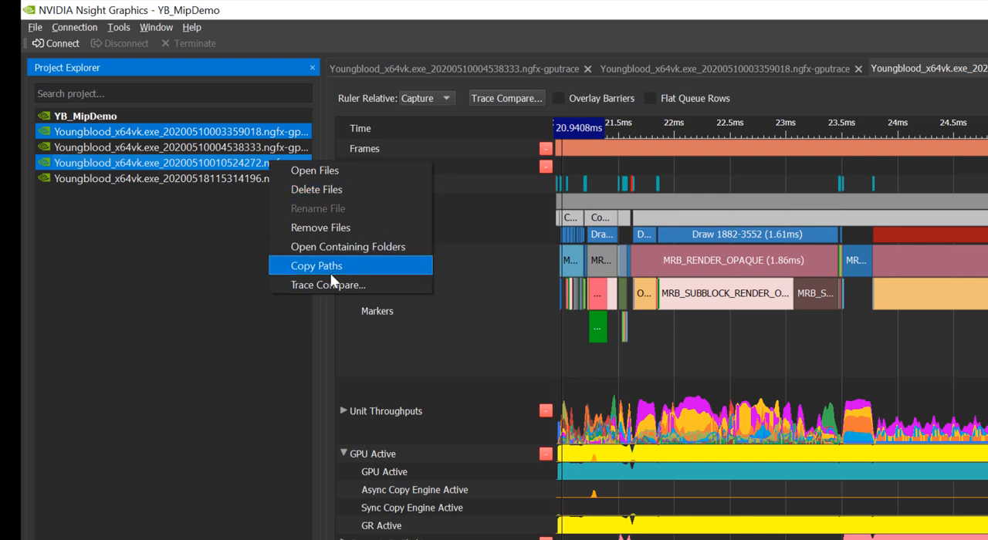
Step: Copy the paths of the two selected .ngfx-gputrace files
click(316, 265)
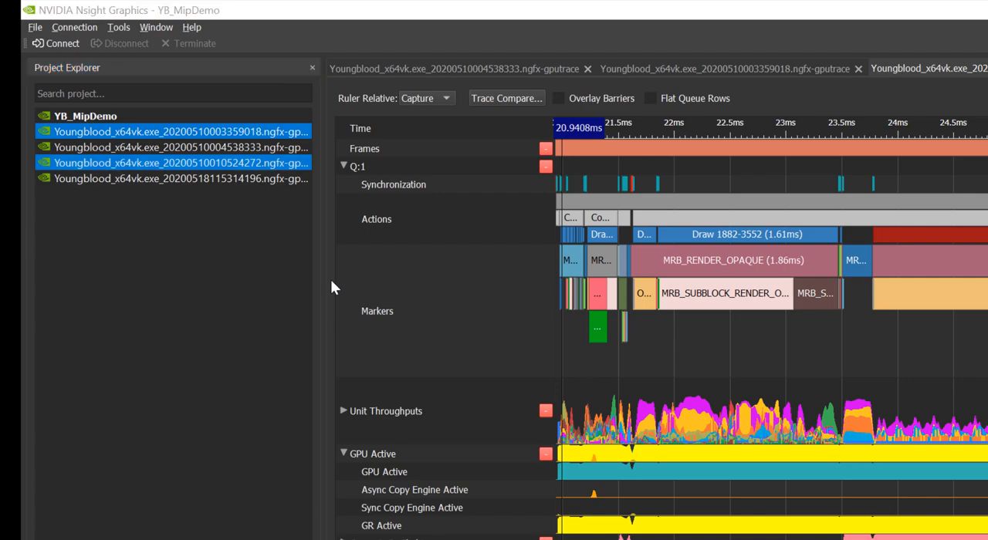
Step: Compare the two Youngblood traces using Frame 0 of each
click(506, 98)
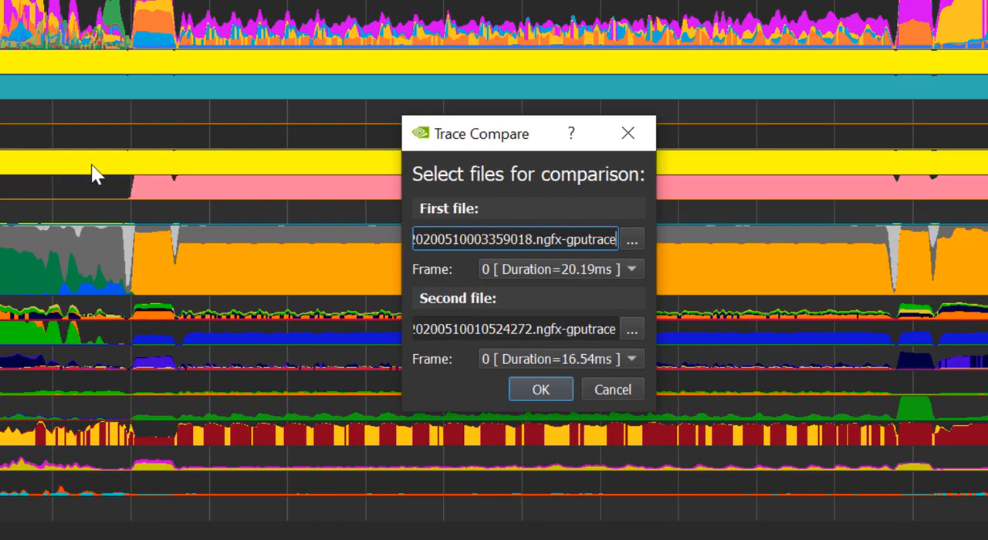
mouse_move(91, 175)
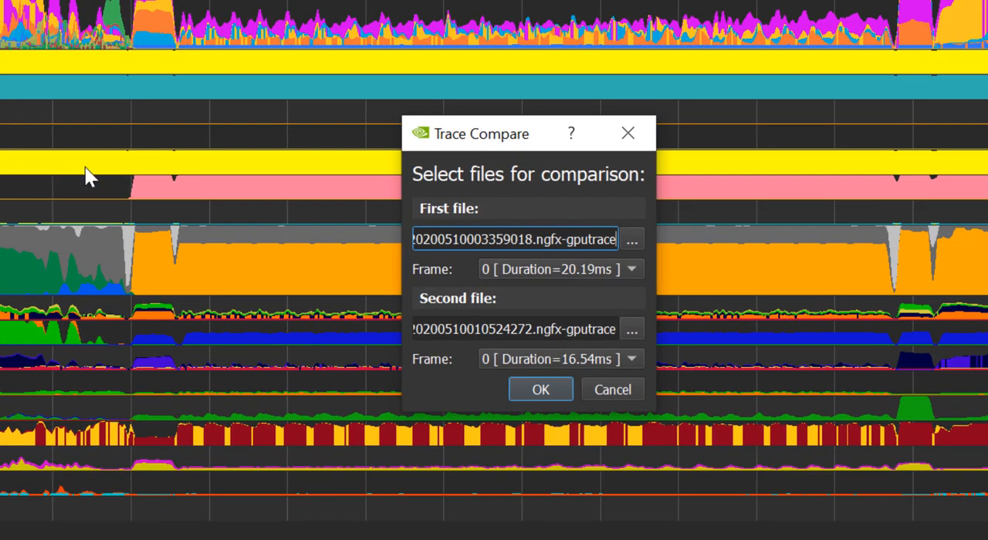
click(632, 270)
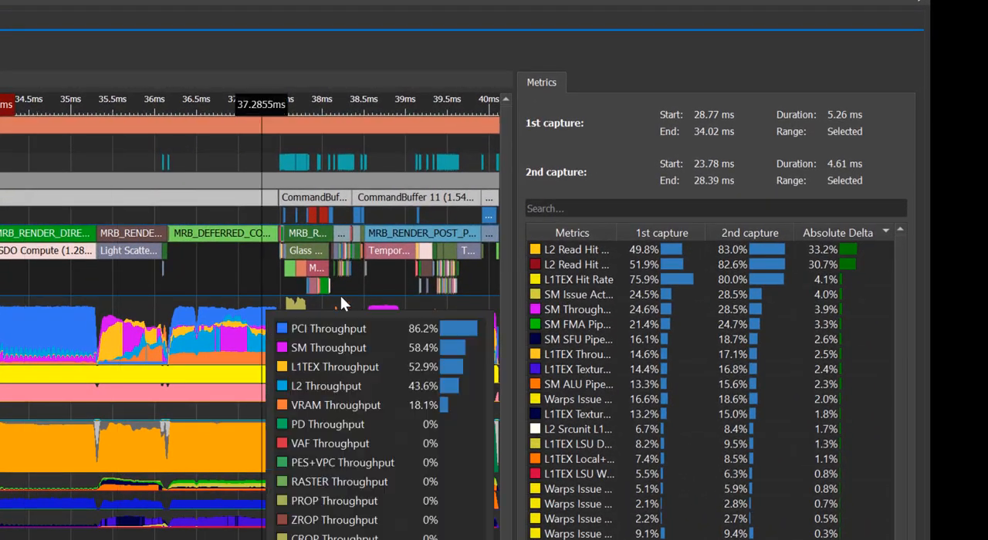
Step: Filter the comparison metrics by searching 'l2'
click(714, 209)
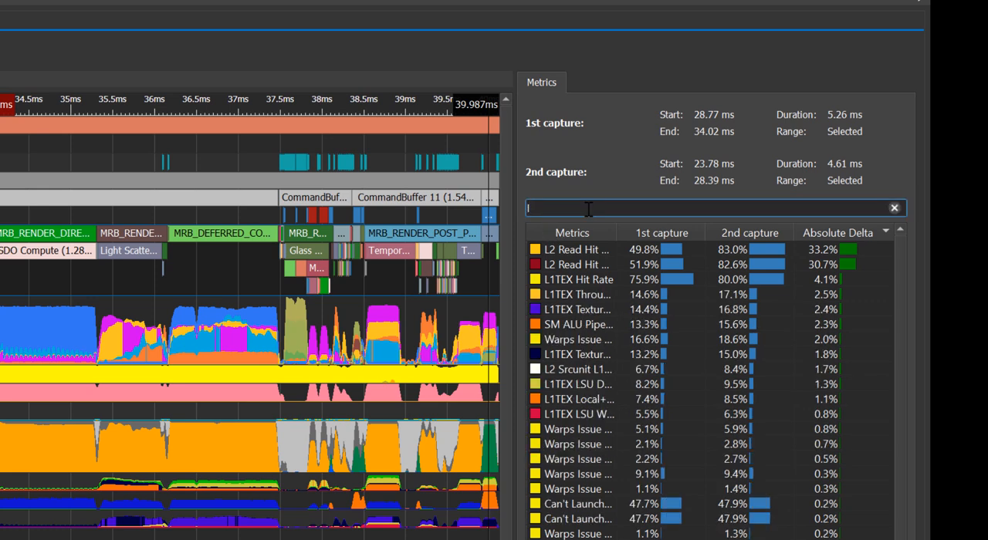
text(l2)
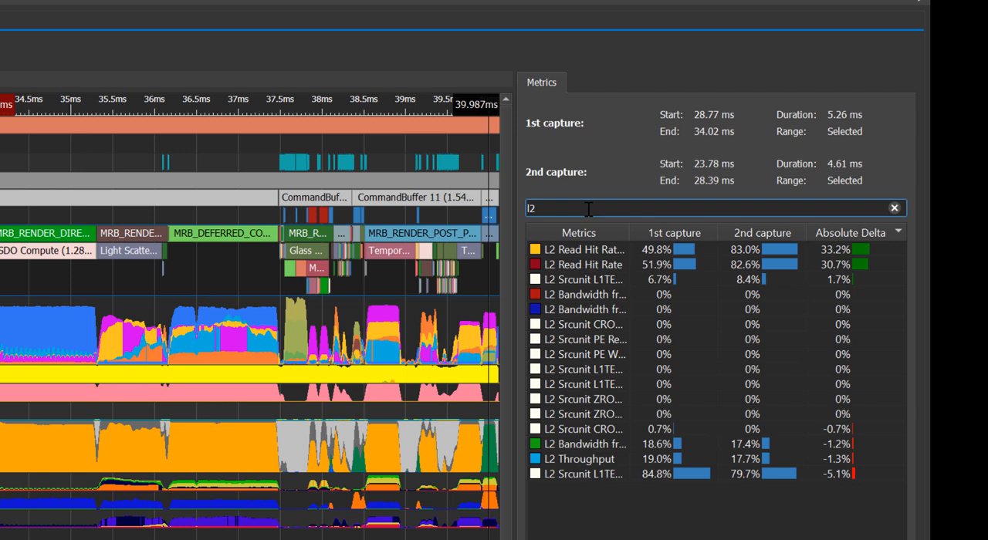